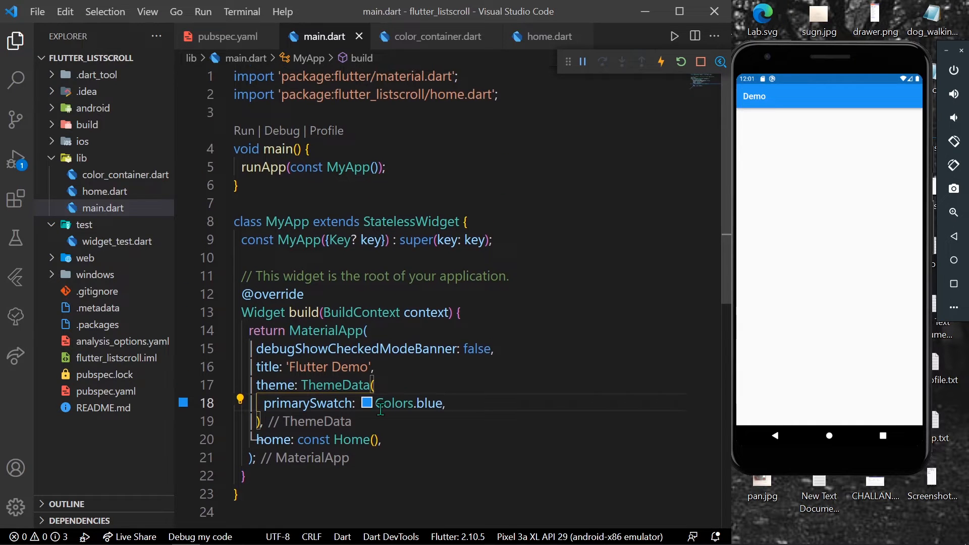
# Step: Switch to the home.dart file holding the Home widget
pyautogui.click(548, 36)
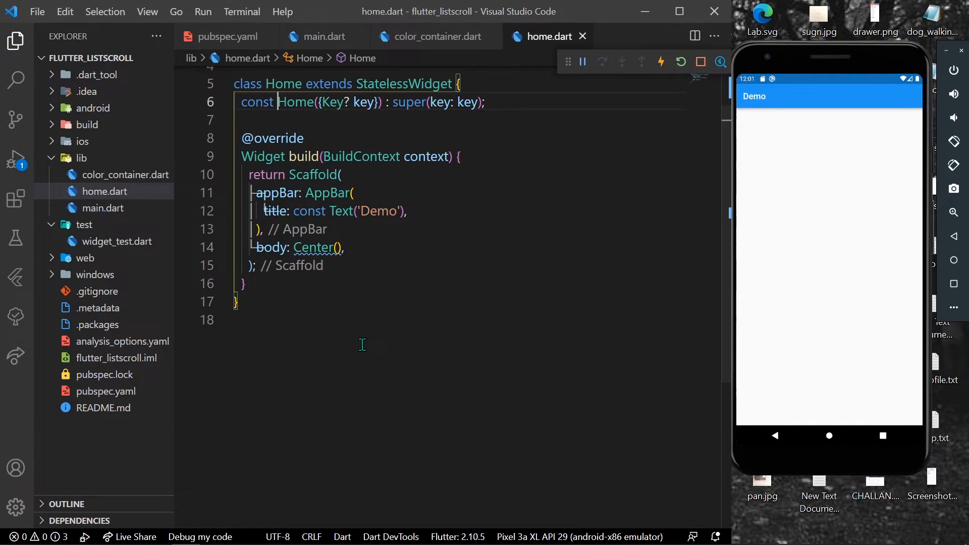
pyautogui.scroll(-3)
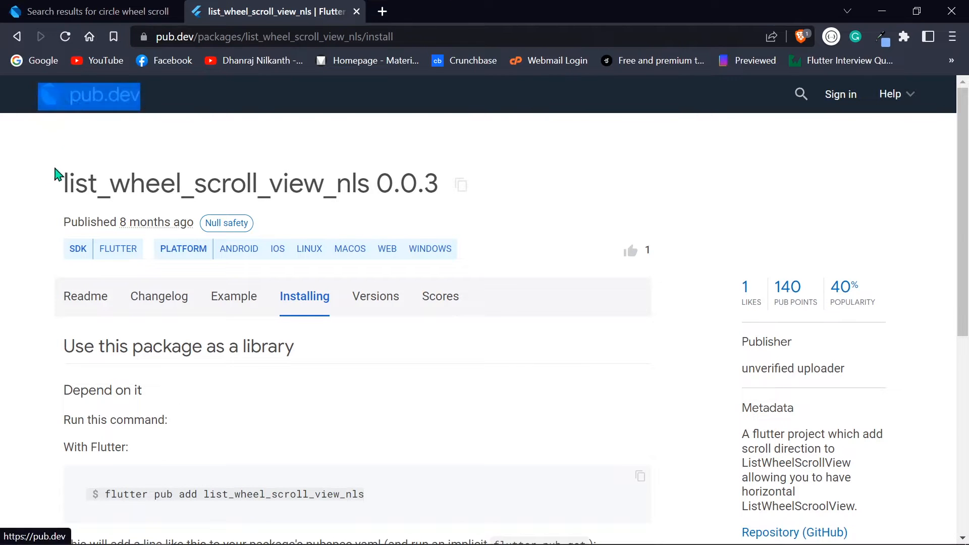
# Step: Select the package name list_wheel_scroll_view_nls on its pub.dev install page
pyautogui.doubleClick(111, 184)
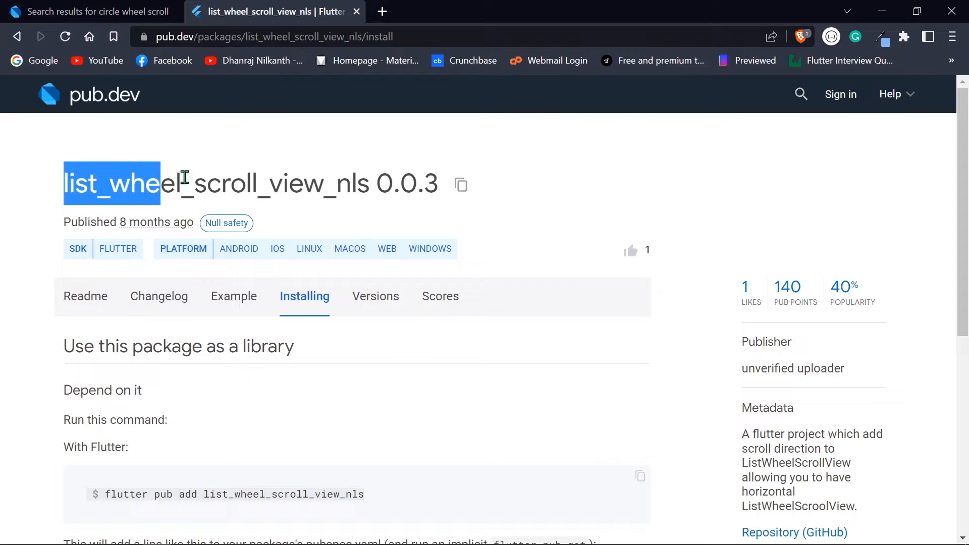
pyautogui.moveTo(161, 183); pyautogui.dragTo(371, 183)
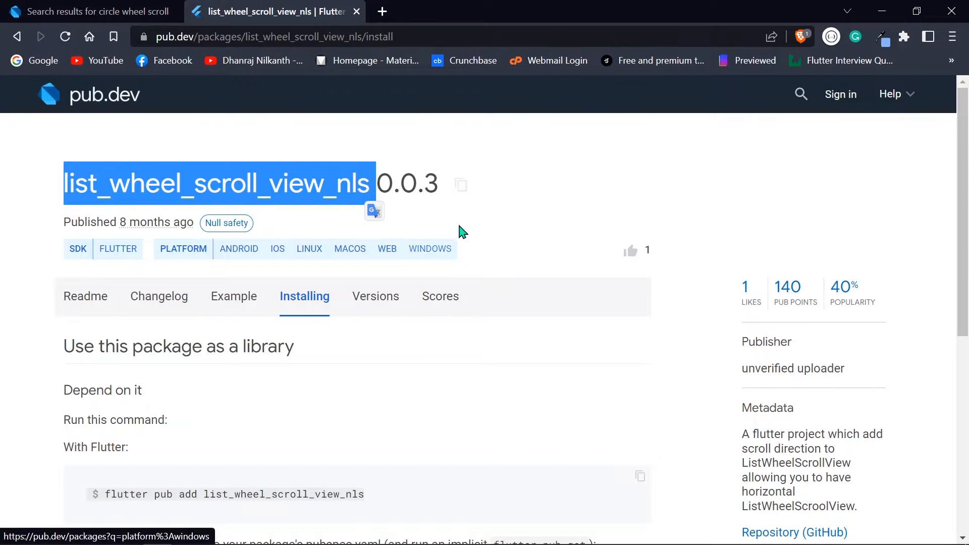
pyautogui.moveTo(473, 380)
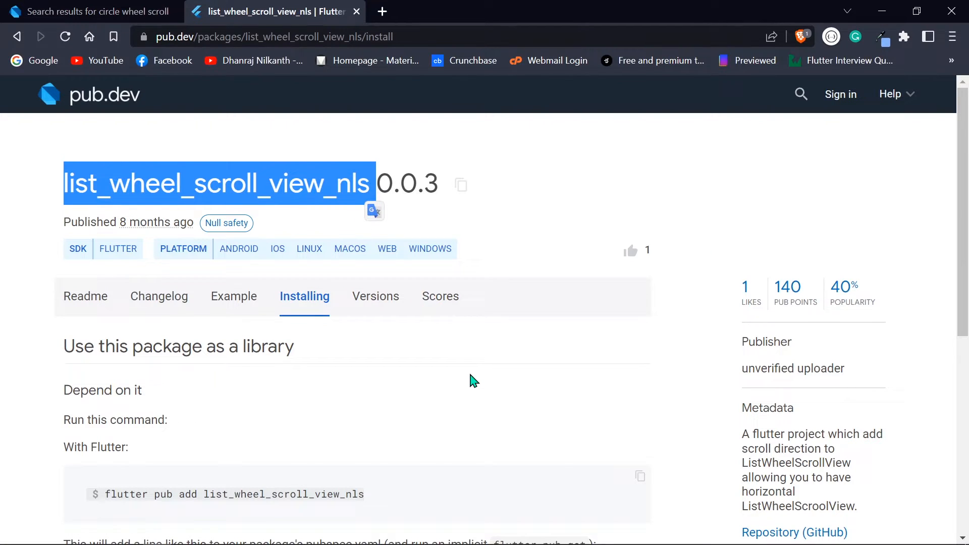
pyautogui.scroll(-3)
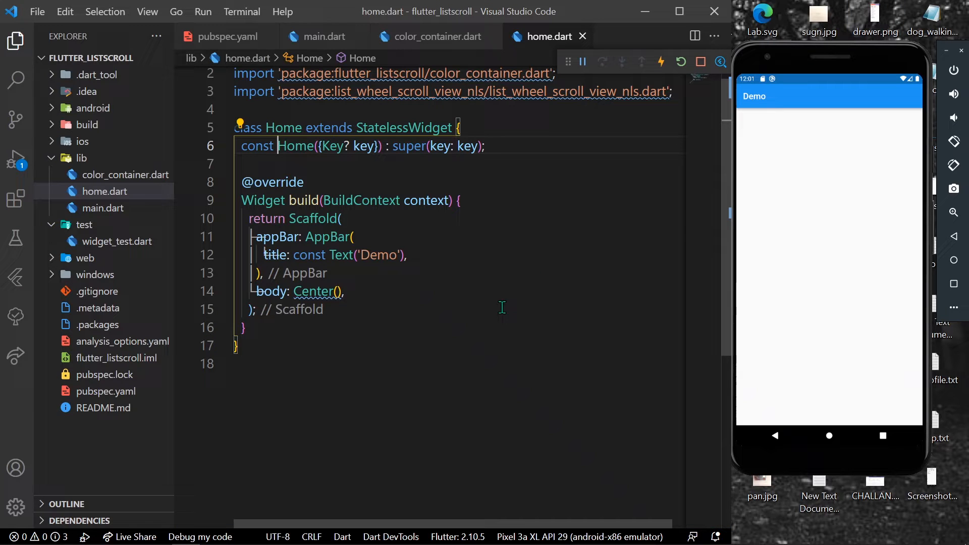
# Step: Add list_wheel_scroll_view_nls: ^0.0.3 to pubspec.yaml dependencies and return to home.dart
pyautogui.click(226, 37)
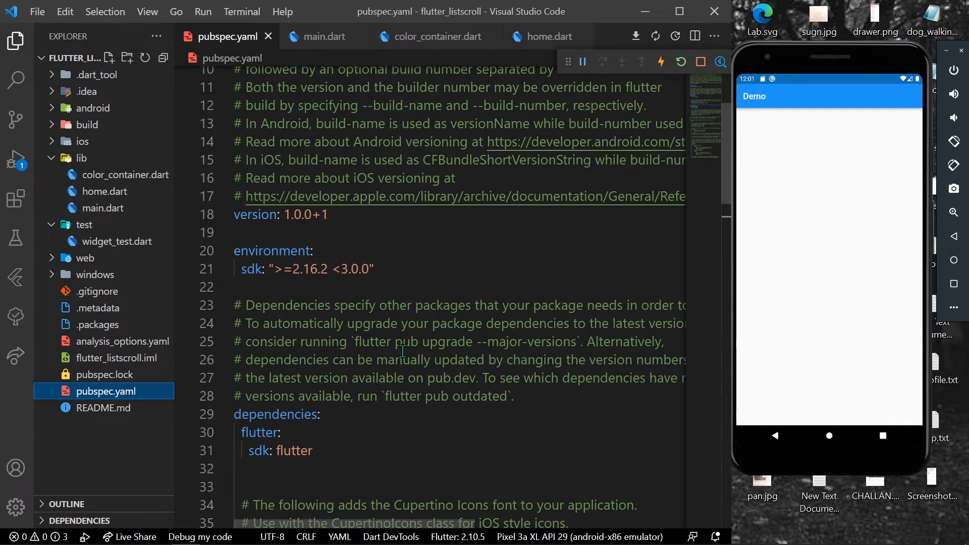
pyautogui.write('list_wheel_scroll_view_nls: ^0.0.3')
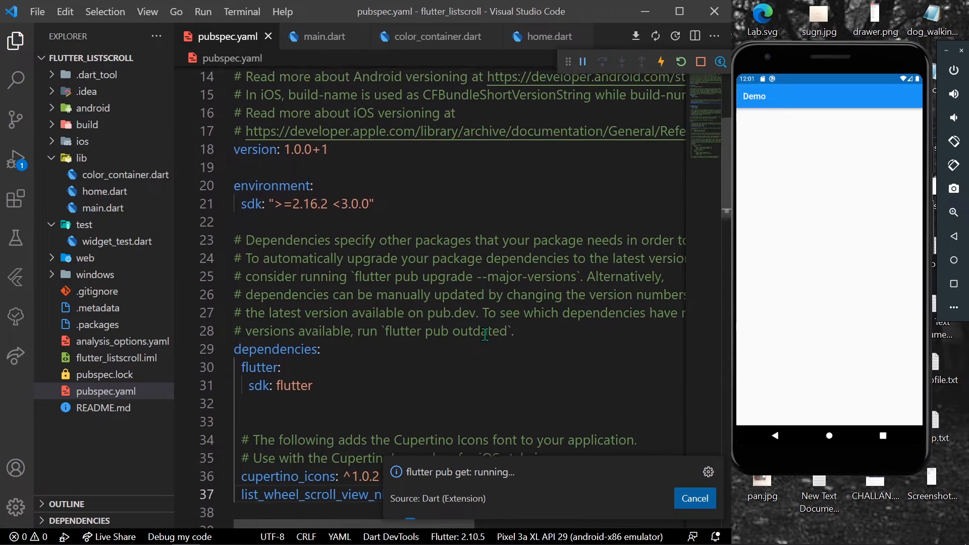
pyautogui.click(548, 36)
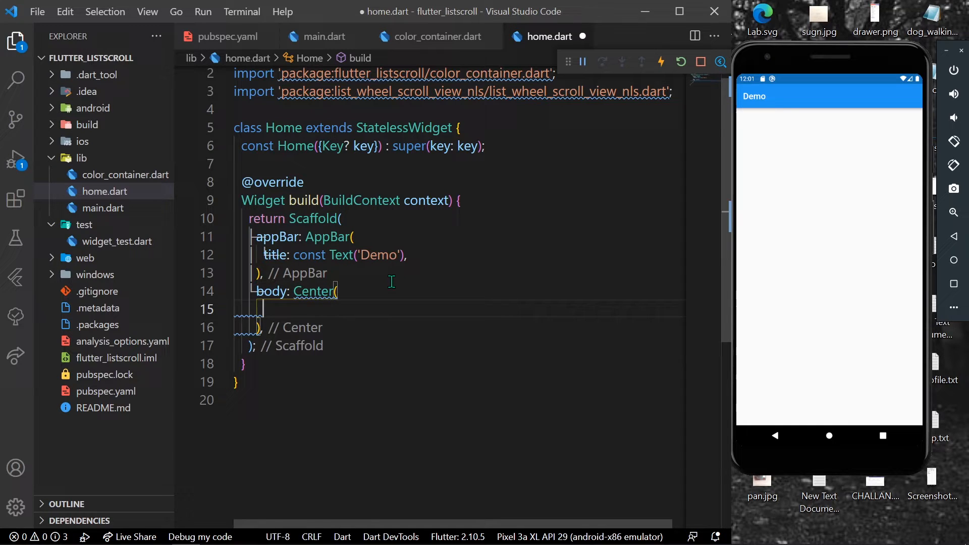
# Step: Give the Center a 250-high Container child and start typing ListWheelScrollViewX
pyautogui.write('child: Container(')
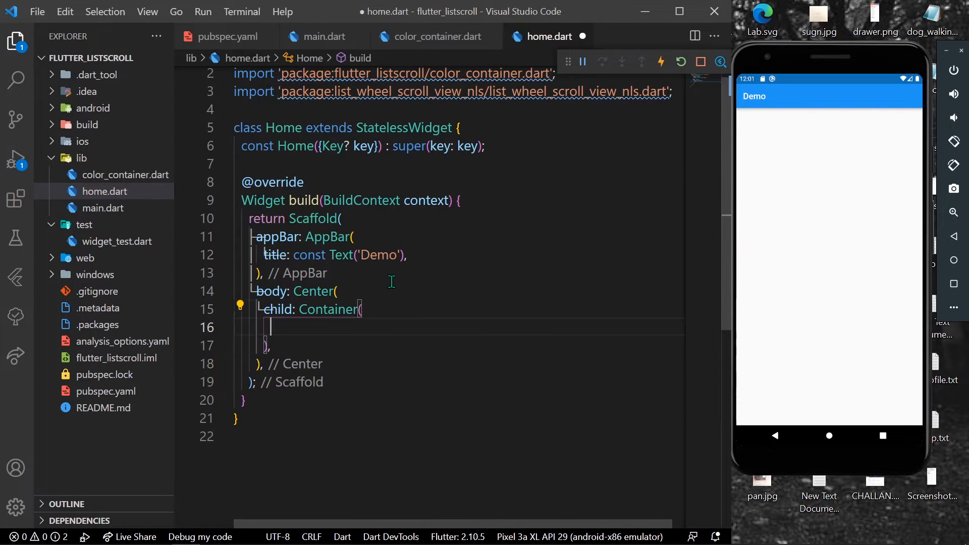
pyautogui.write('height: 2')
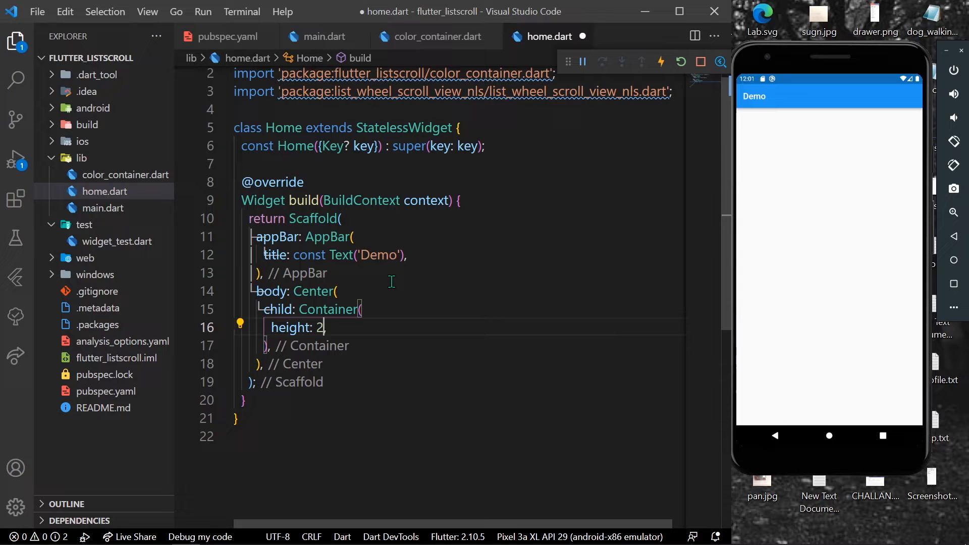
pyautogui.write('50,')
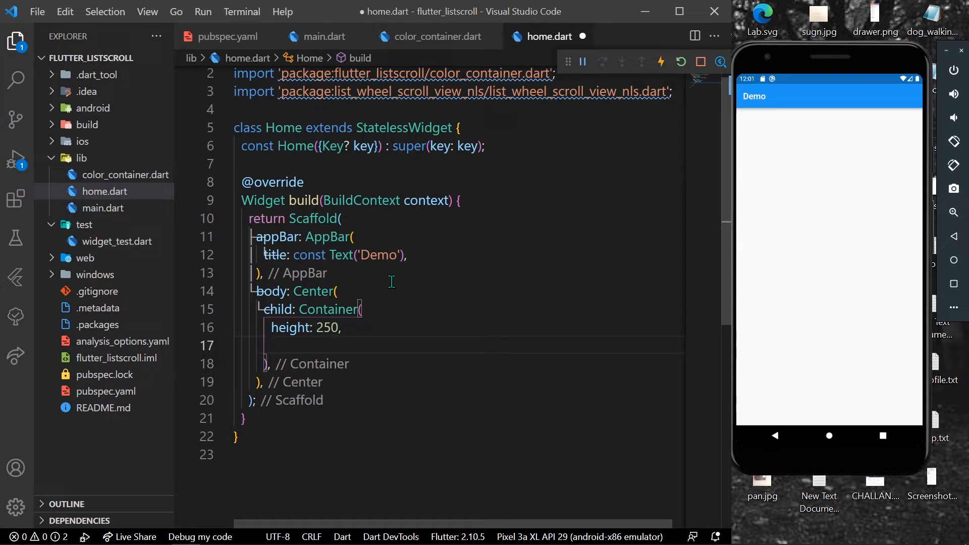
pyautogui.write('child: ,')
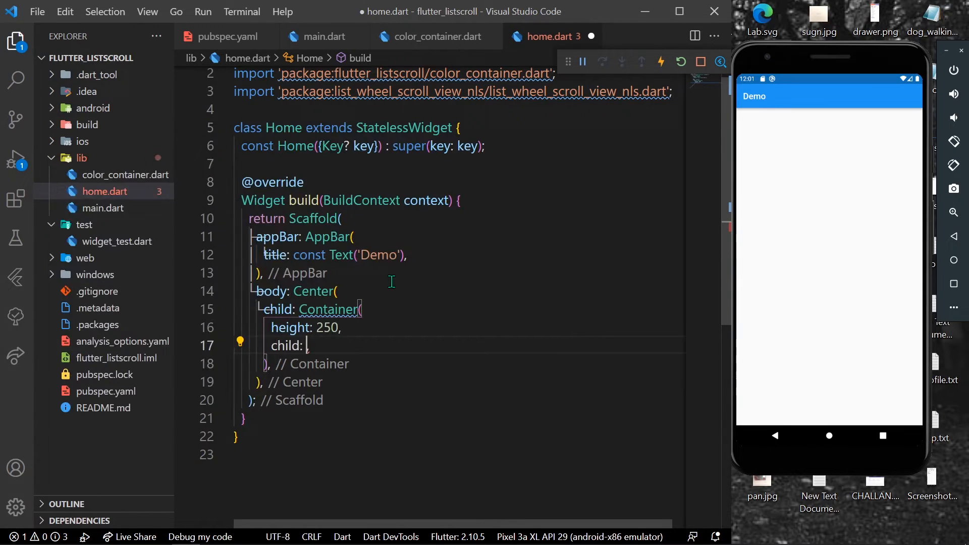
pyautogui.write('L')
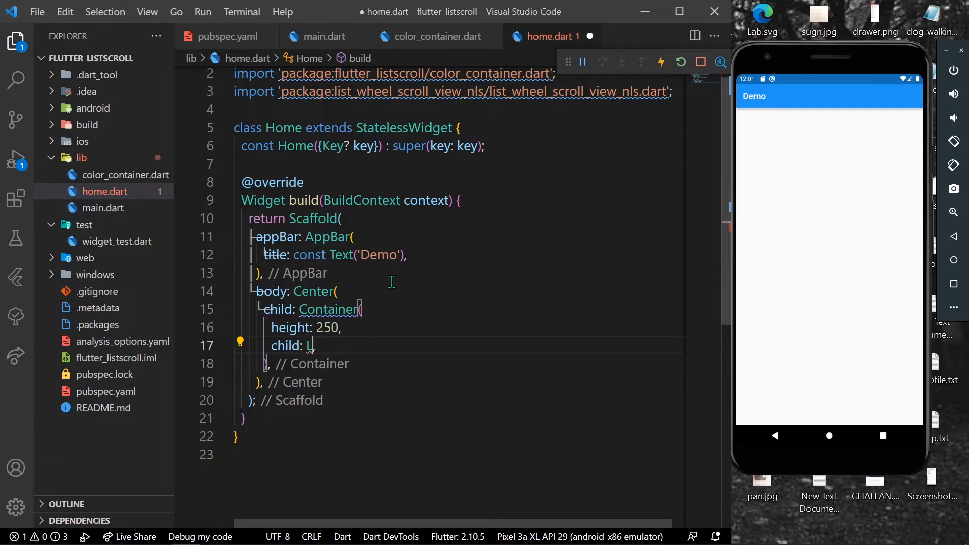
pyautogui.write('istWheelSc,')
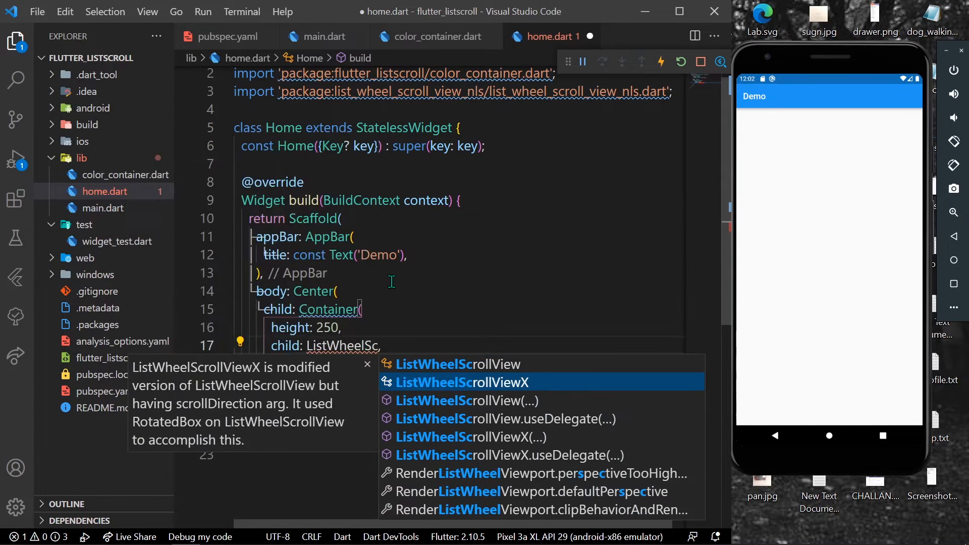
# Step: Insert ListWheelScrollViewX with itemExtent 200 and an empty children list
pyautogui.click(459, 382)
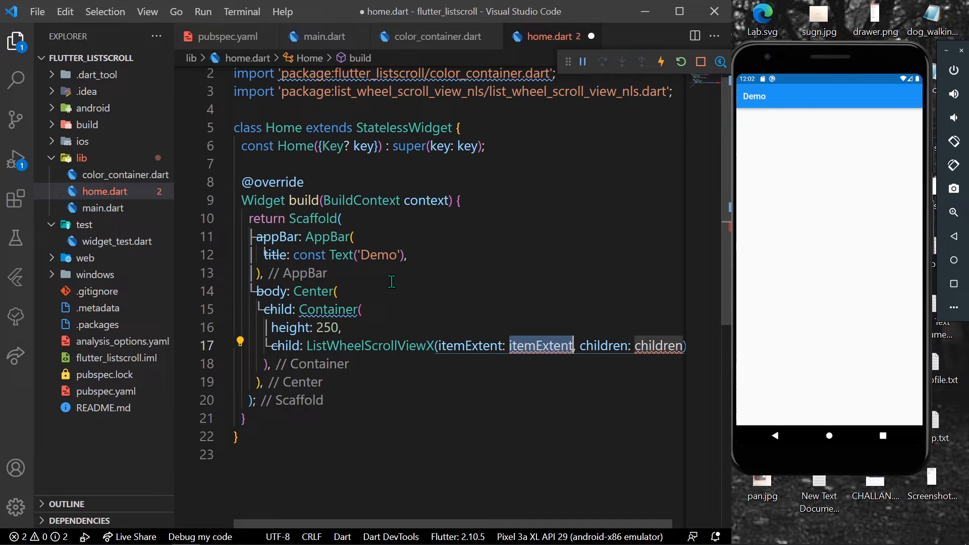
pyautogui.scroll(-3)
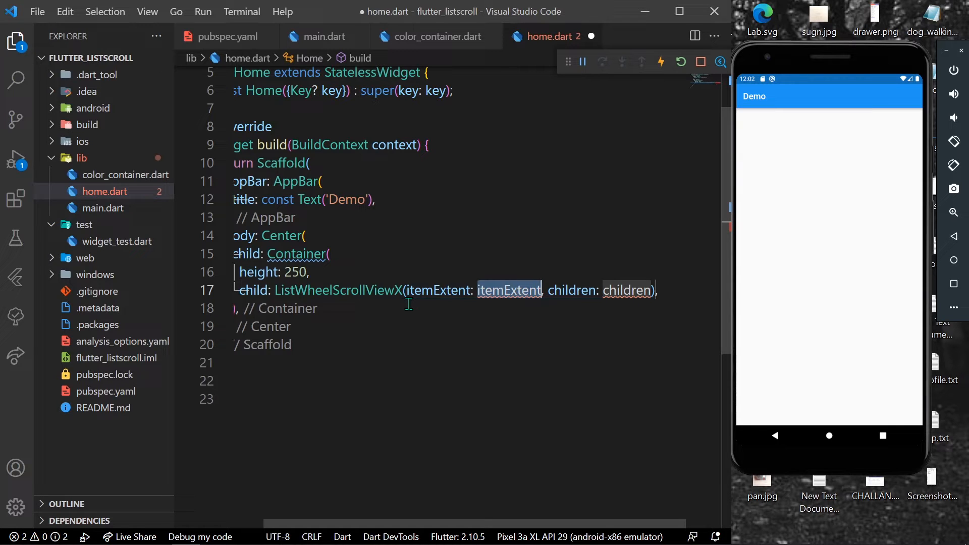
pyautogui.moveTo(439, 290)
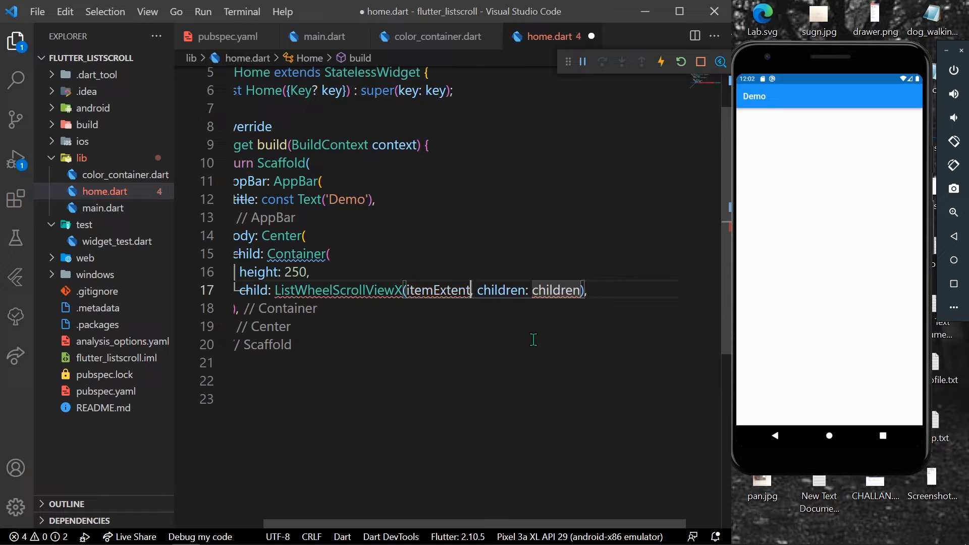
pyautogui.write(':')
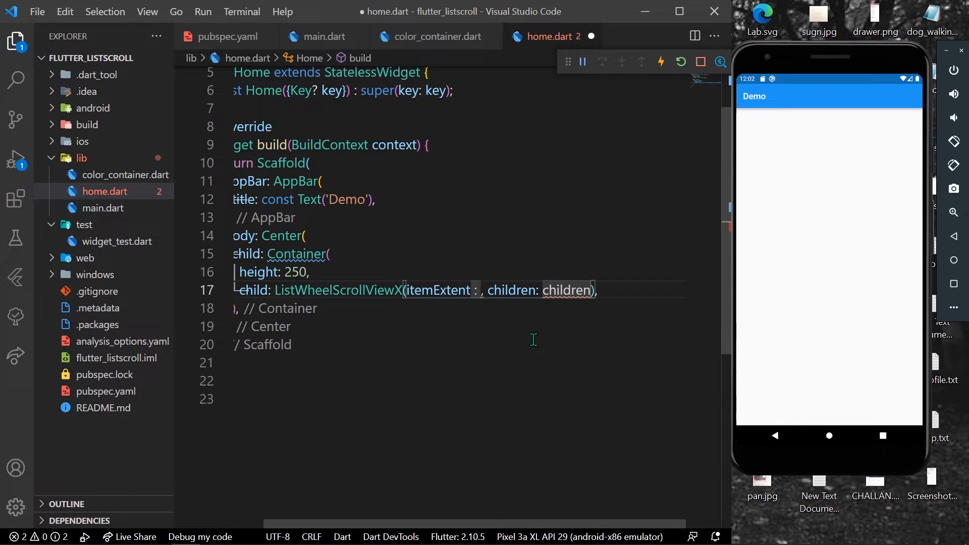
pyautogui.write('200')
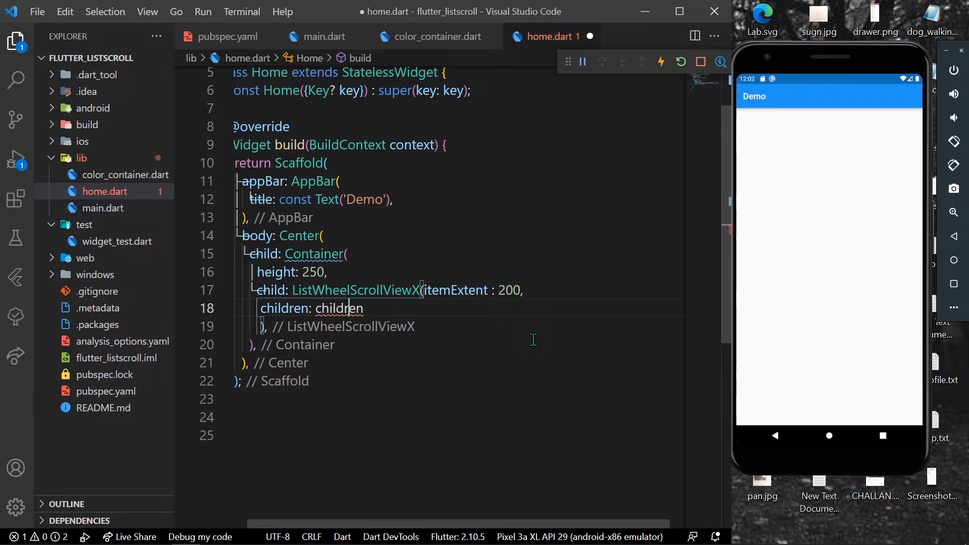
pyautogui.press('BackSpace')
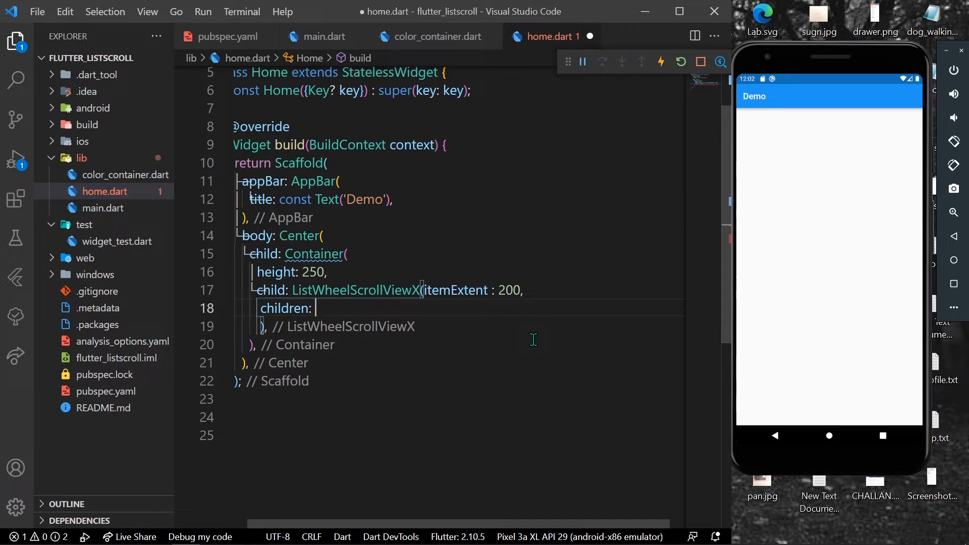
pyautogui.write('[')
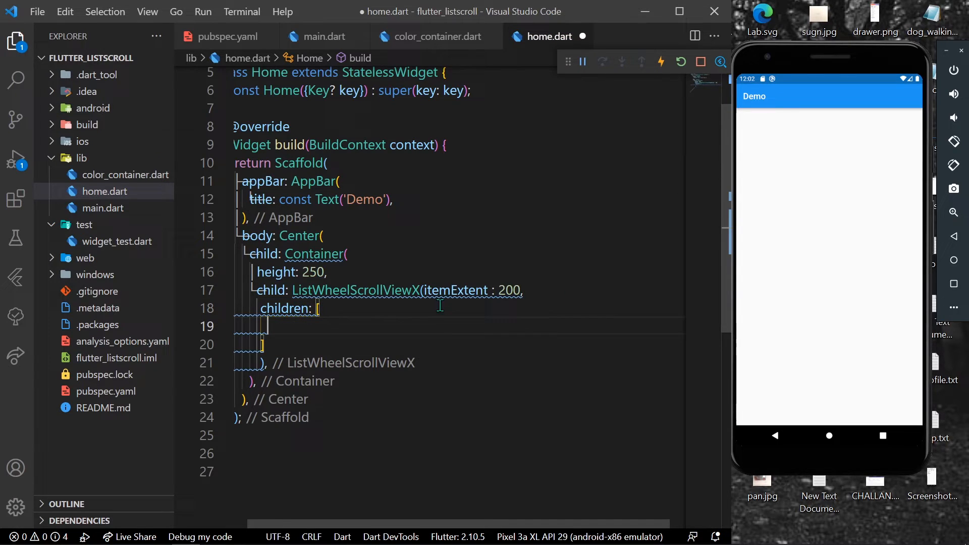
pyautogui.moveTo(436, 319)
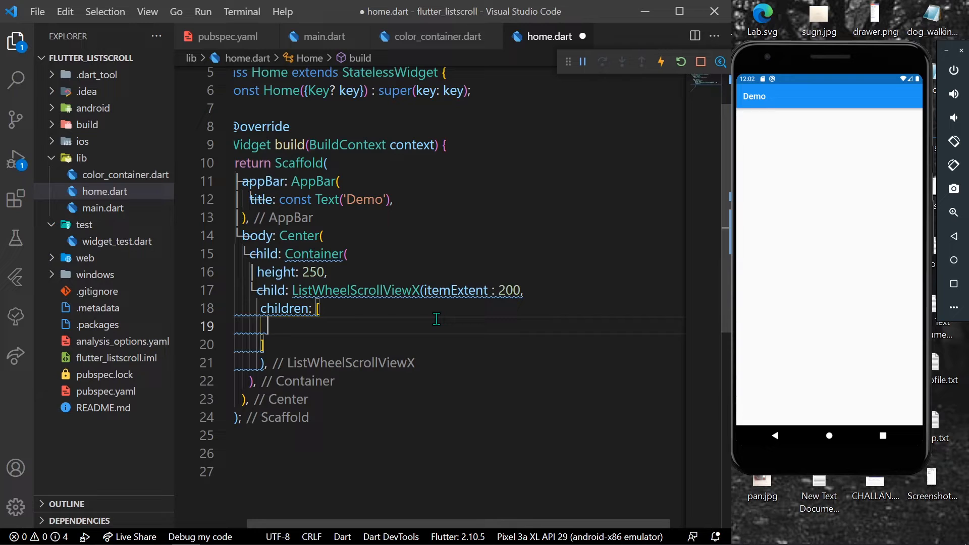
pyautogui.moveTo(388, 260)
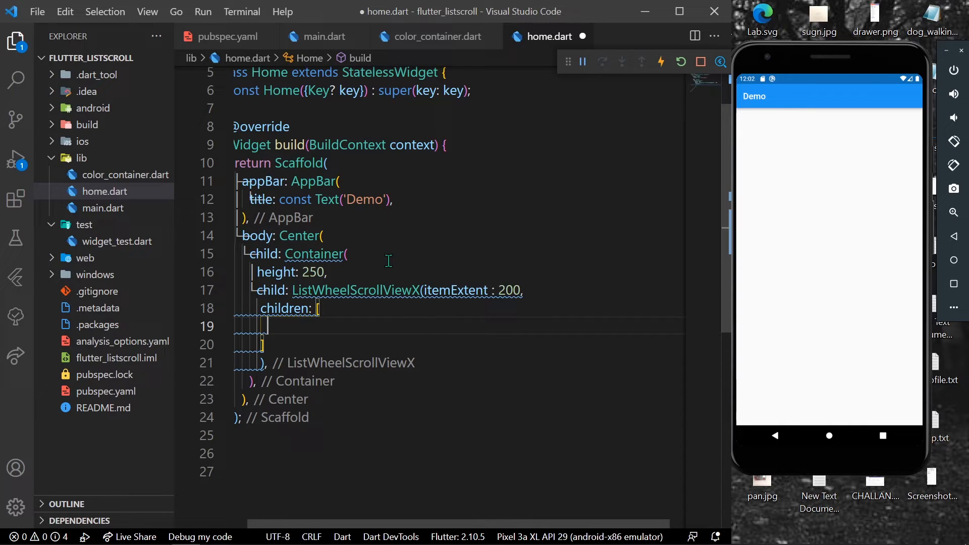
pyautogui.moveTo(423, 289)
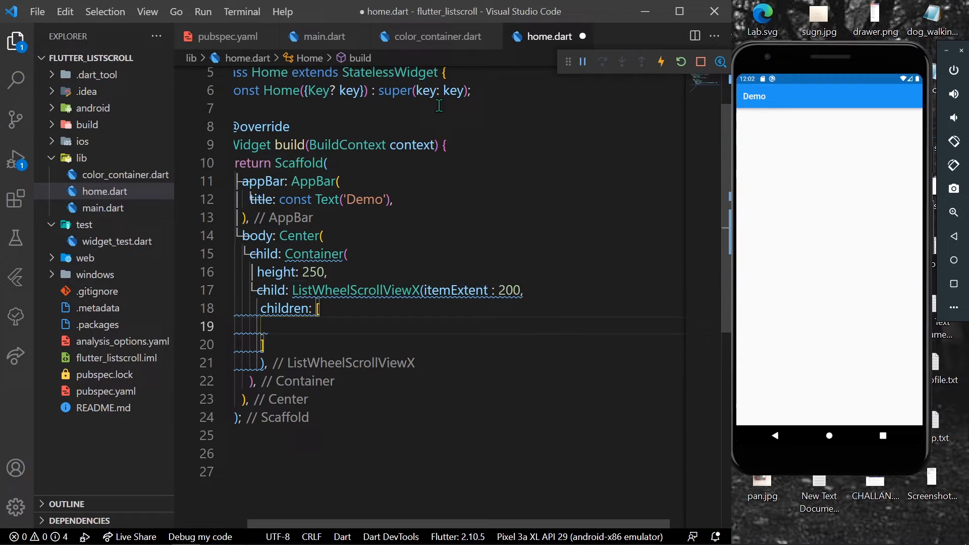
# Step: Add red, pink, yellow, blue and green ColoredContainers as the wheel's children
pyautogui.click(435, 36)
pyautogui.write('Colo')
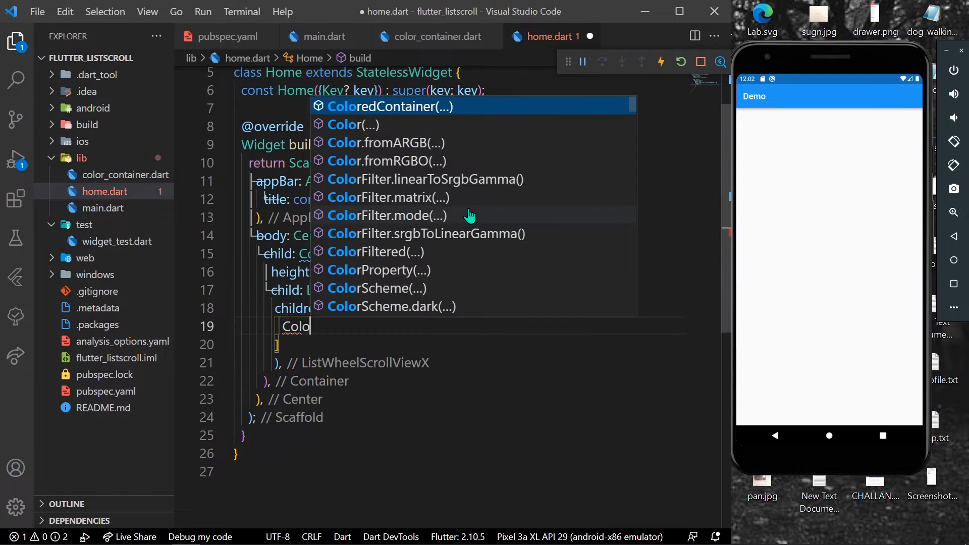
pyautogui.write('rC')
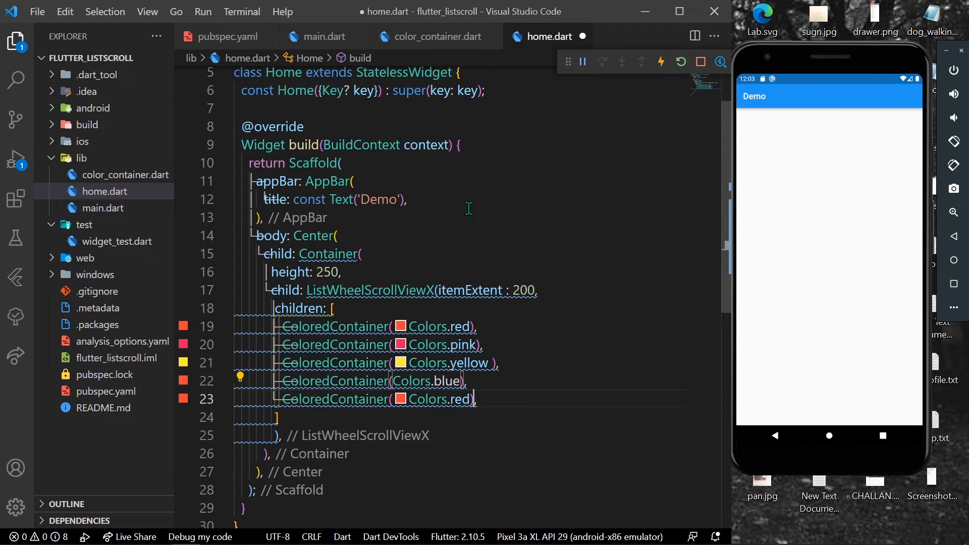
pyautogui.write('green')
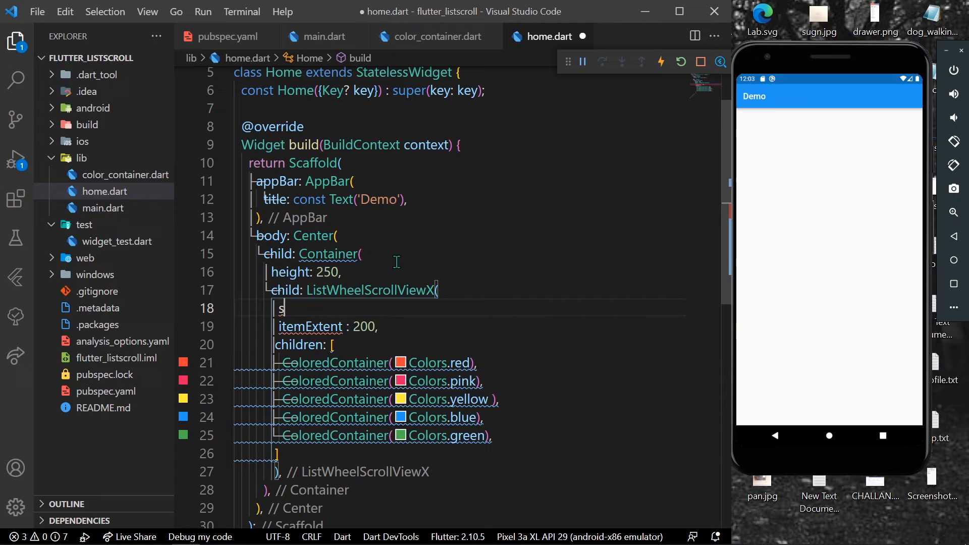
# Step: Set scrollDirection to Axis.horizontal and save to hot reload the emulator
pyautogui.write('s.horizontal,')
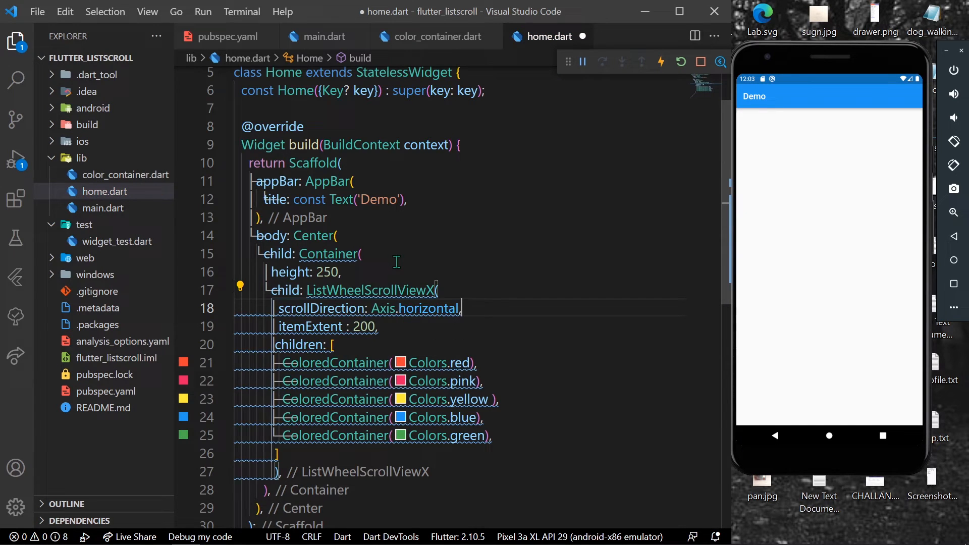
pyautogui.press('ctrl+s')
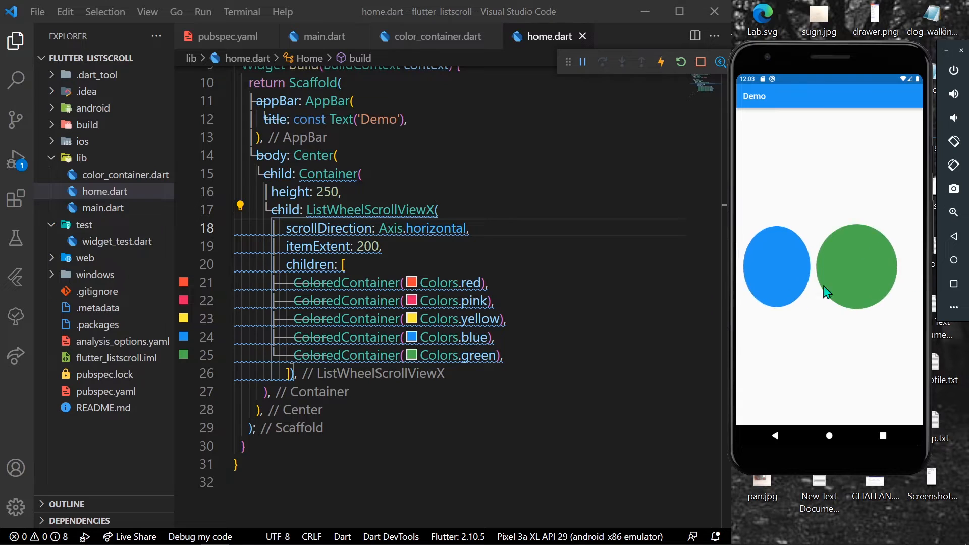
pyautogui.hscroll(-3)
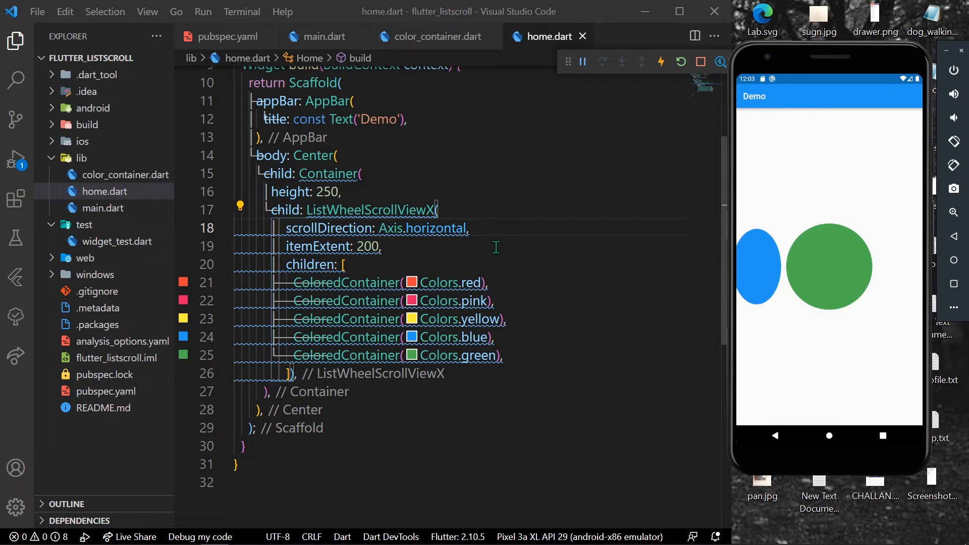
# Step: Add diameterRatio, trying 10 and 1, then settle on 2 and save
pyautogui.write('diameterRatio: ,')
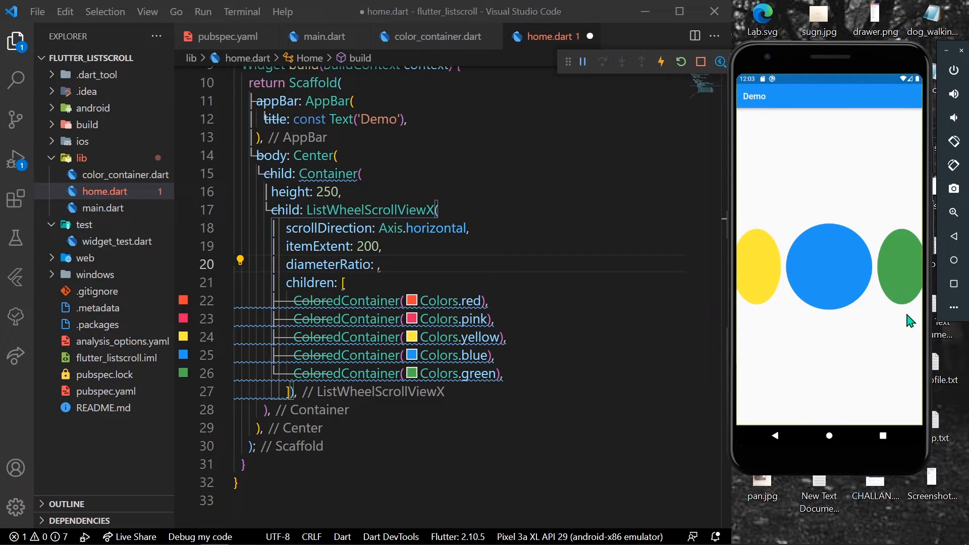
pyautogui.write('10')
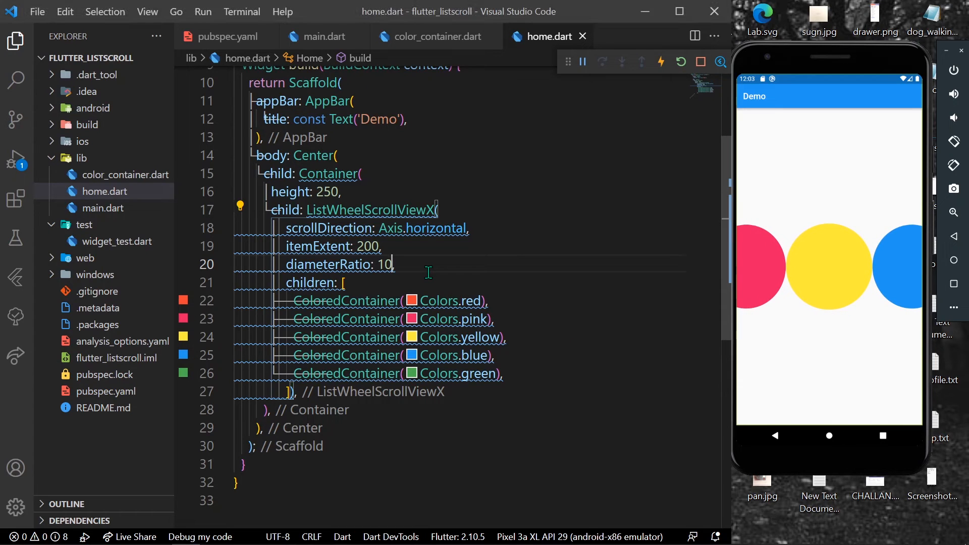
pyautogui.press('Backspace')
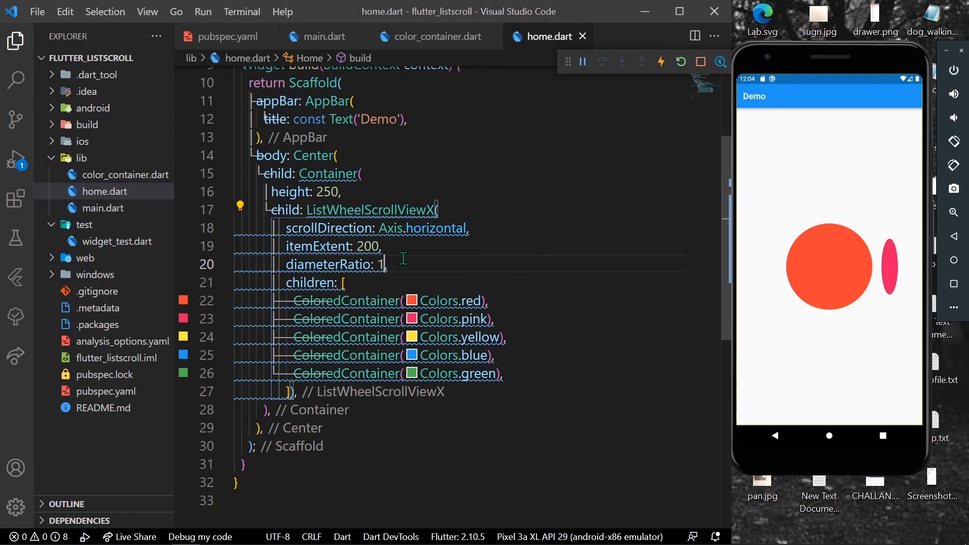
pyautogui.write('2')
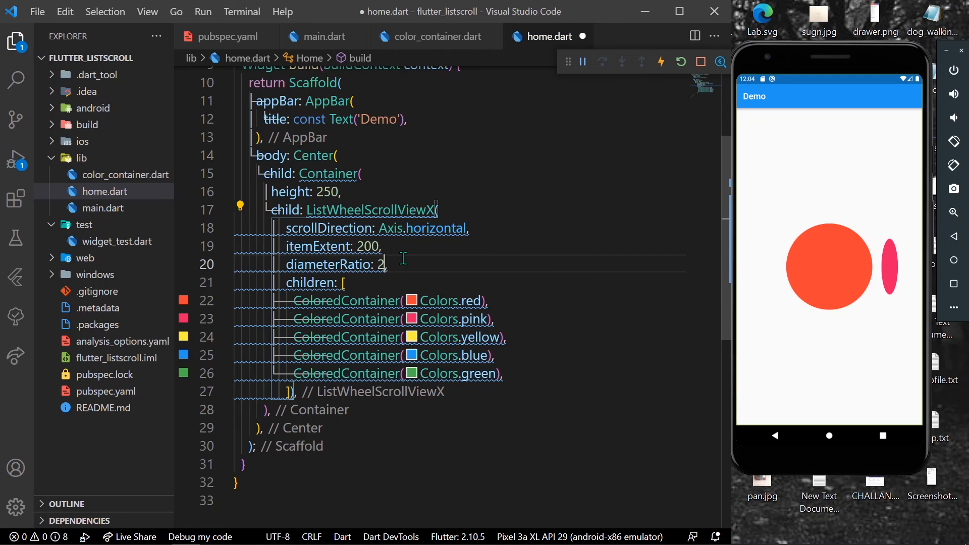
pyautogui.press('ctrl+s')
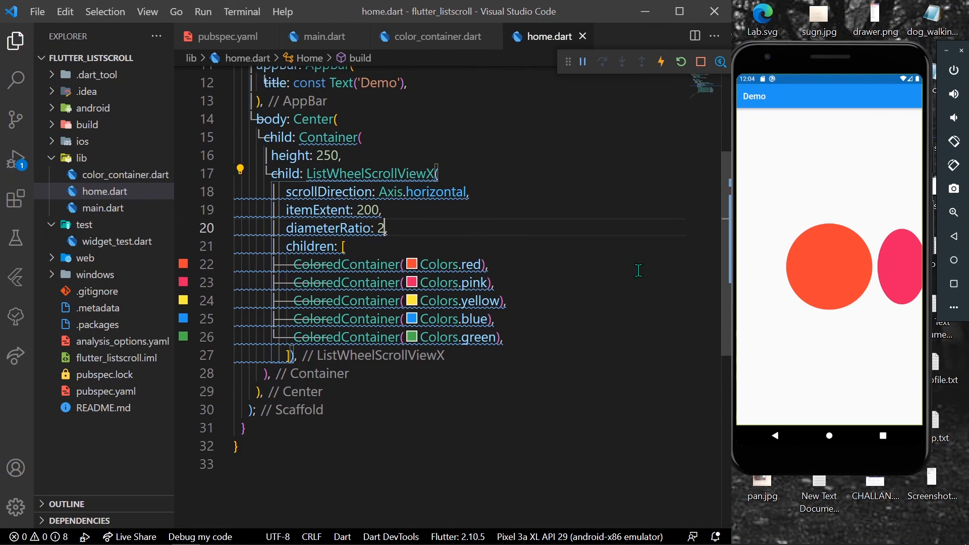